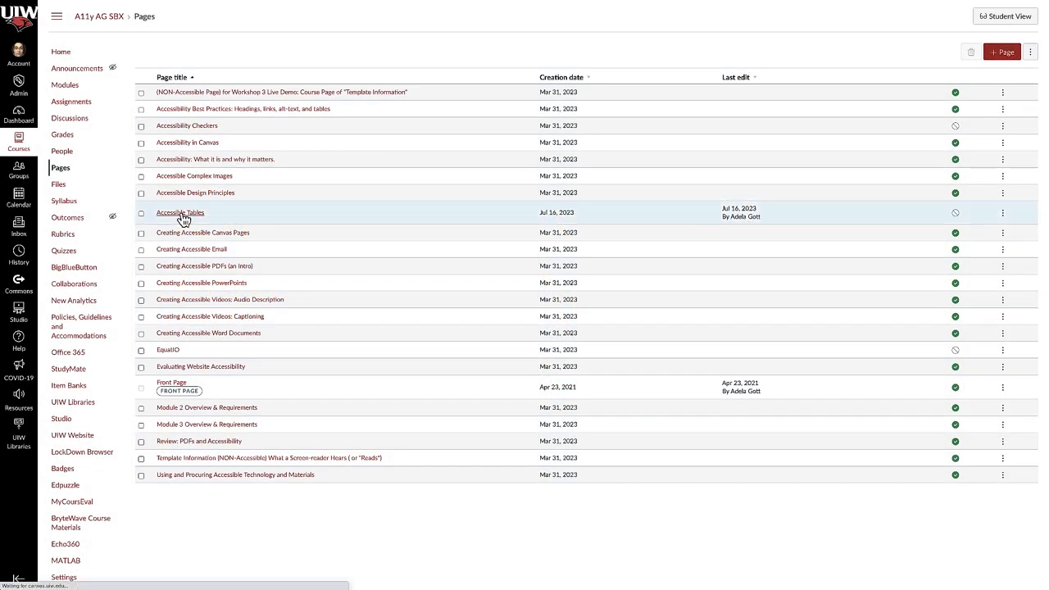
Open the 'Accessible Tables' page from the course Pages list.
left_click(180, 213)
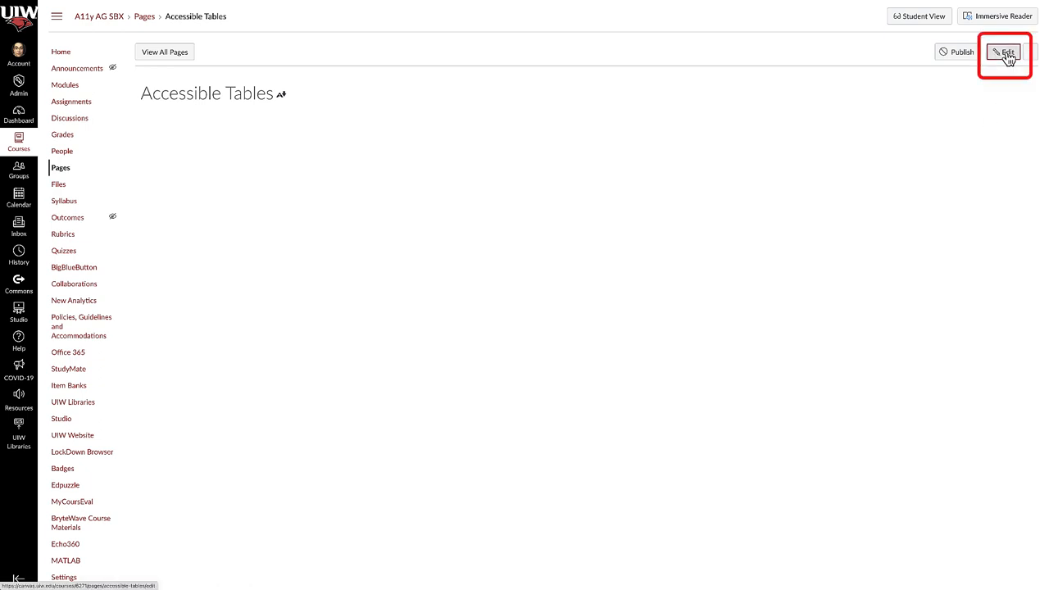
Switch the page into edit mode and show the Table size grid.
left_click(1005, 52)
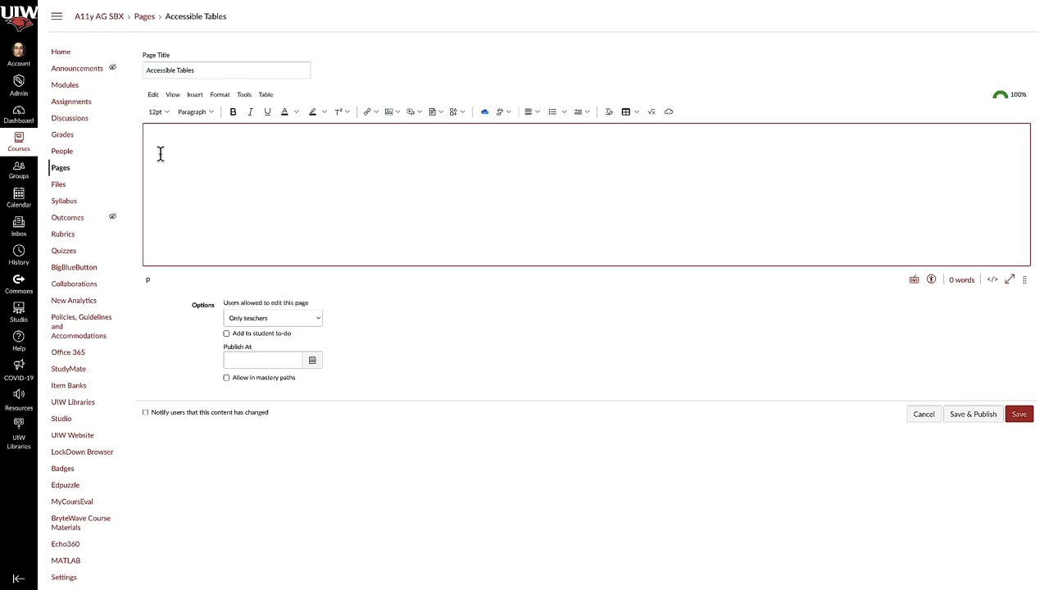
left_click(626, 112)
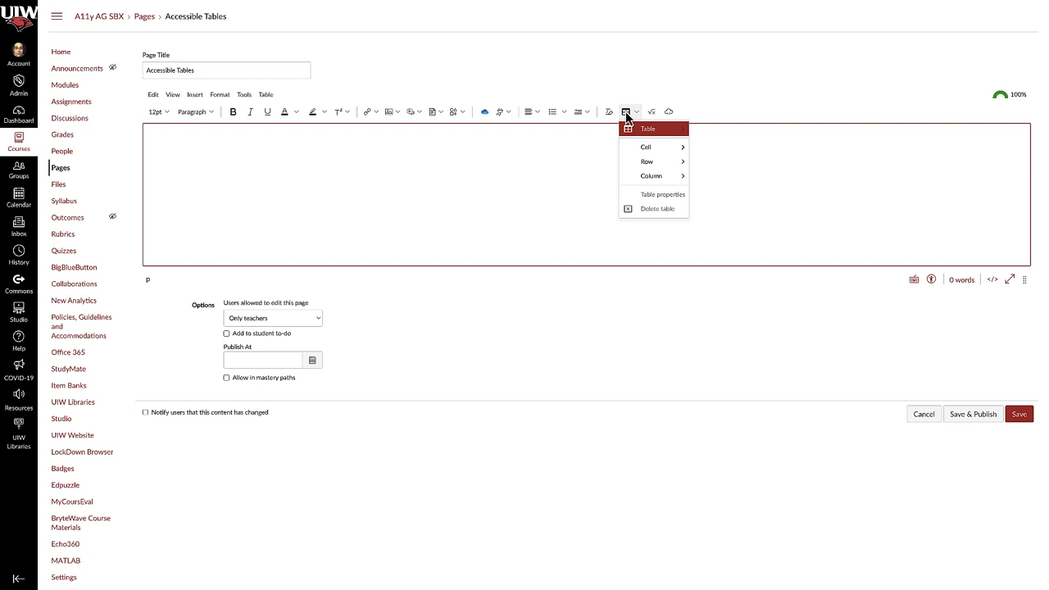
mouse_move(642, 120)
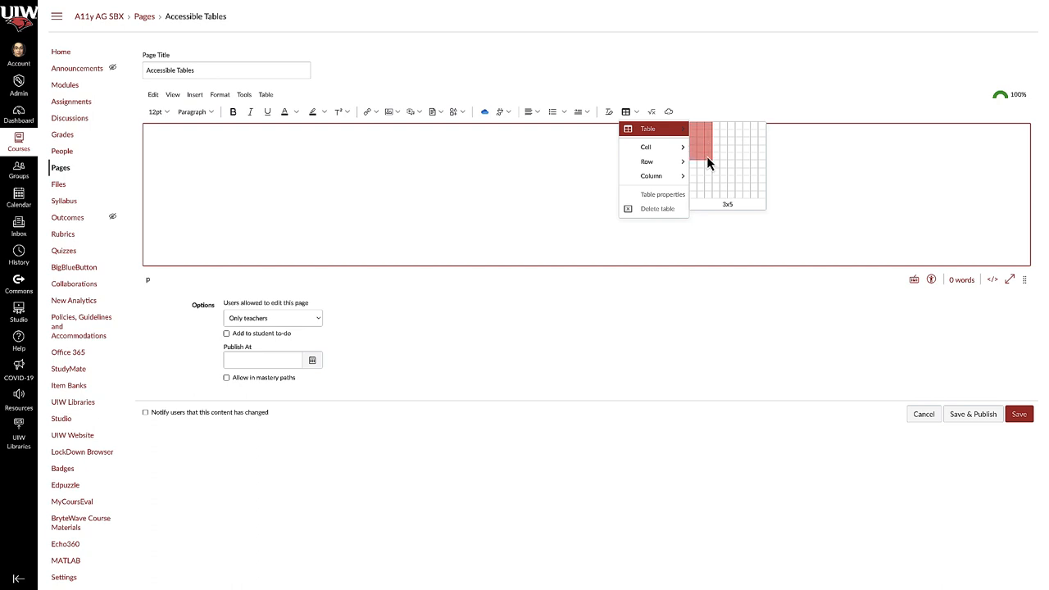
Insert a three-column table into the empty page body.
left_click(705, 160)
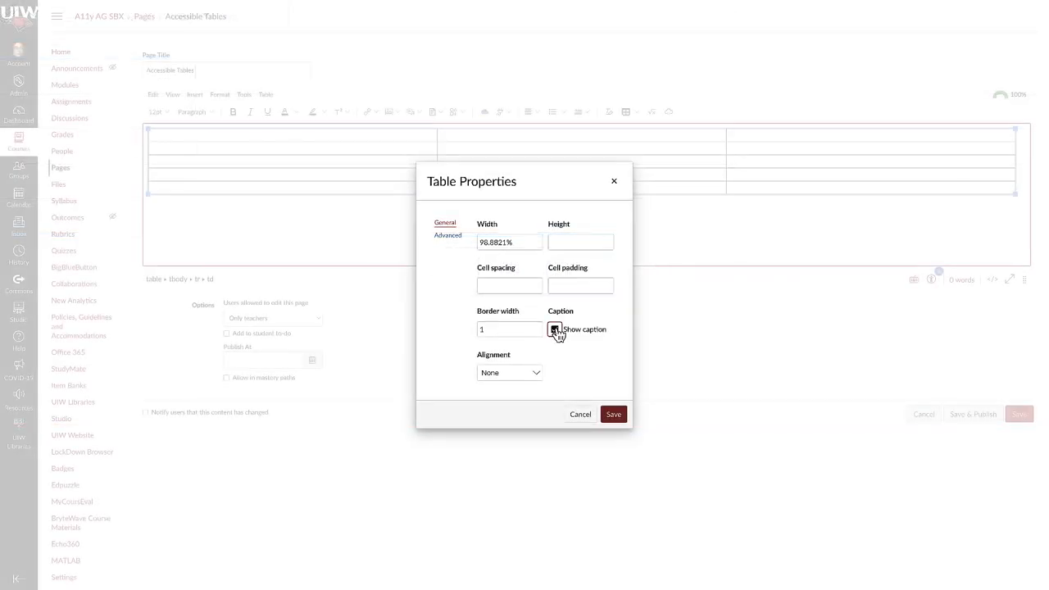
Save the caption setting and enter 'This is the Caption Area' as the table caption.
left_click(613, 413)
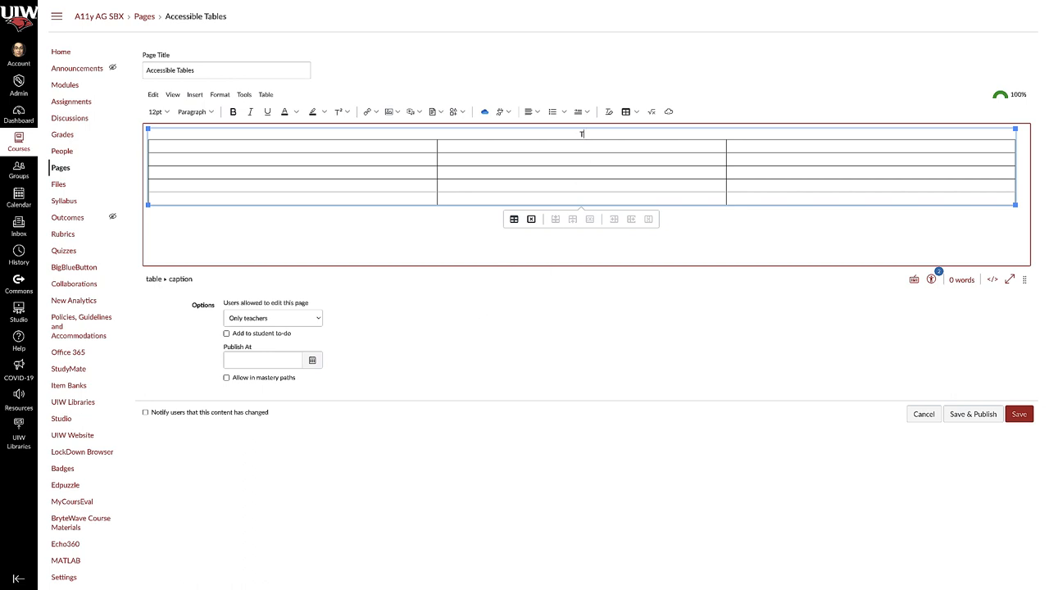
type("his is the")
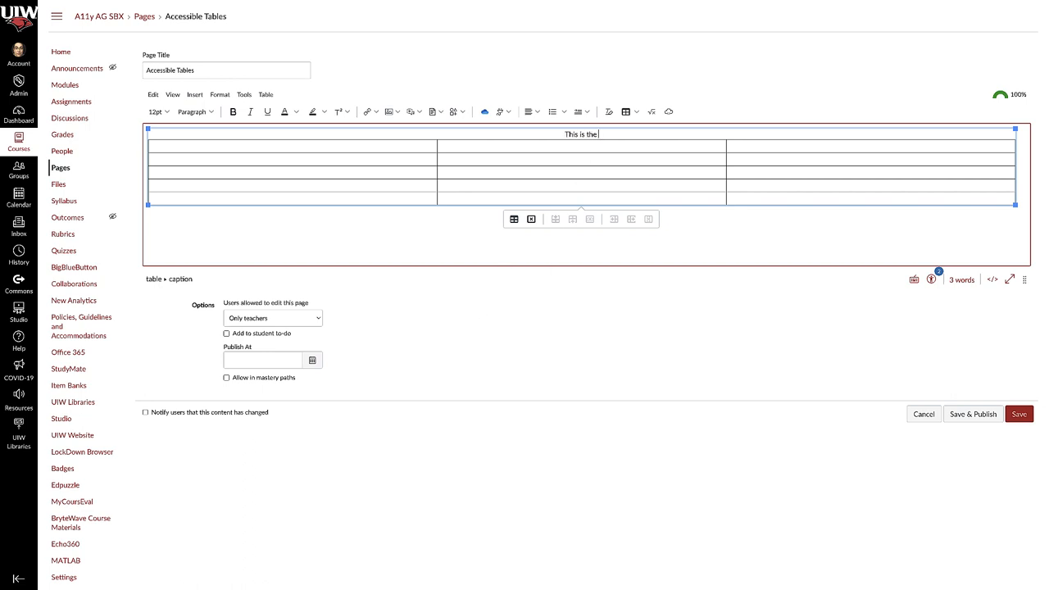
type("Caption Area")
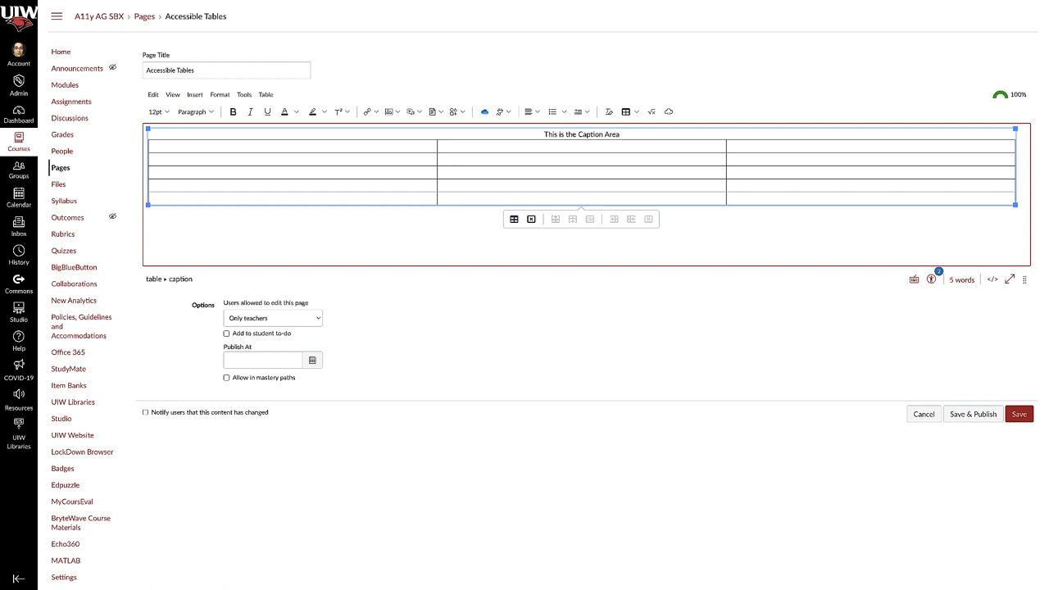
left_click(619, 135)
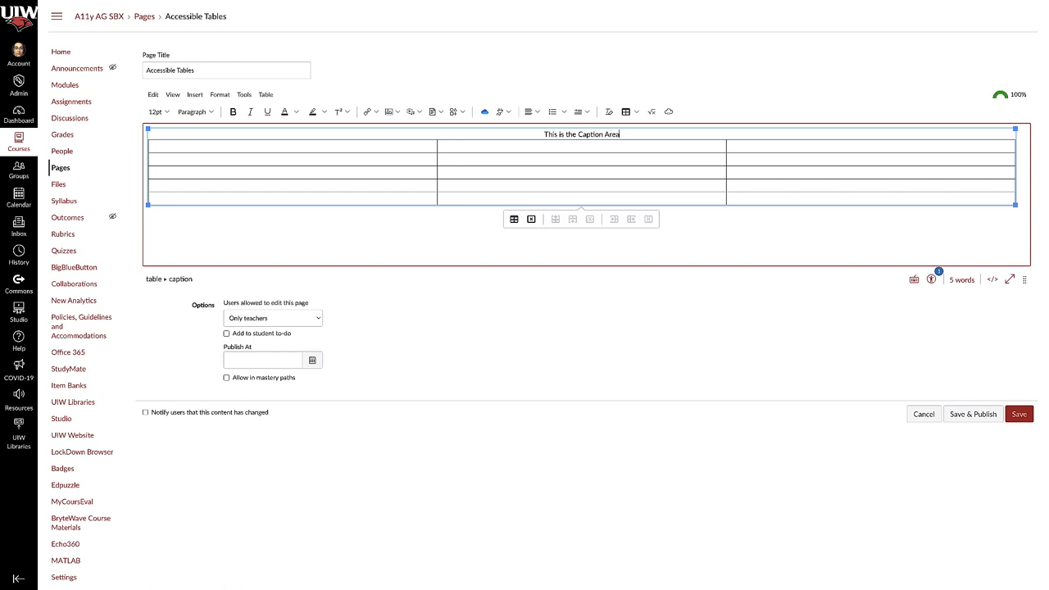
left_click(292, 146)
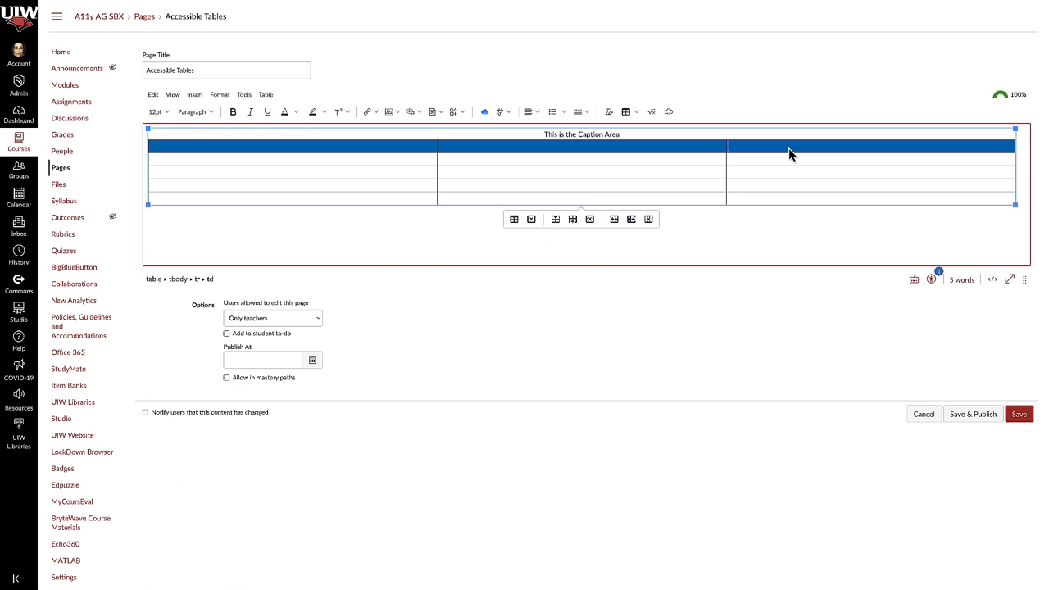
mouse_move(639, 164)
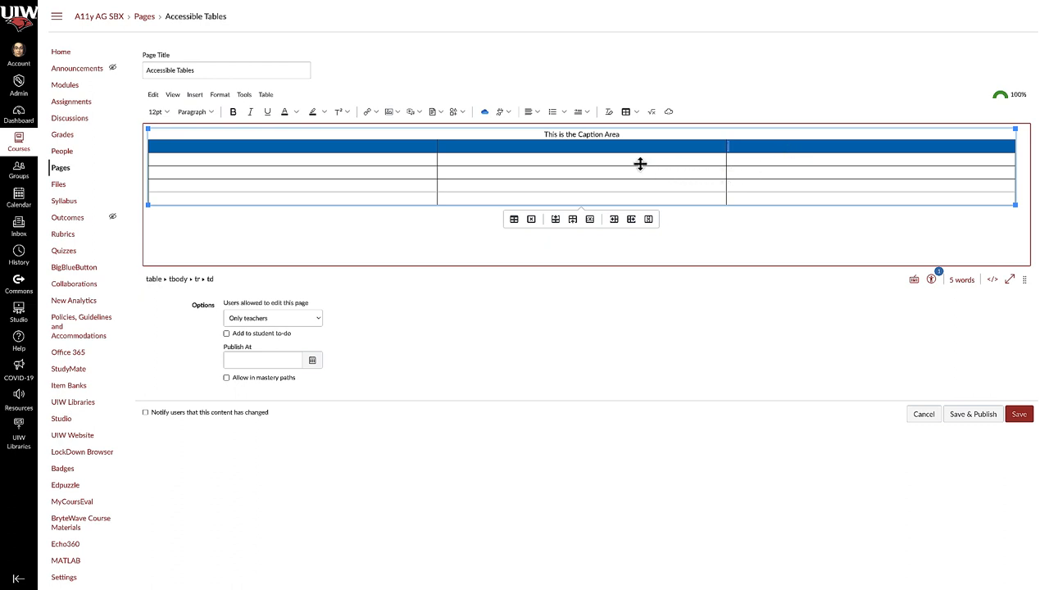
Set the table's top row to Row type Header via Row properties and save.
left_click(625, 111)
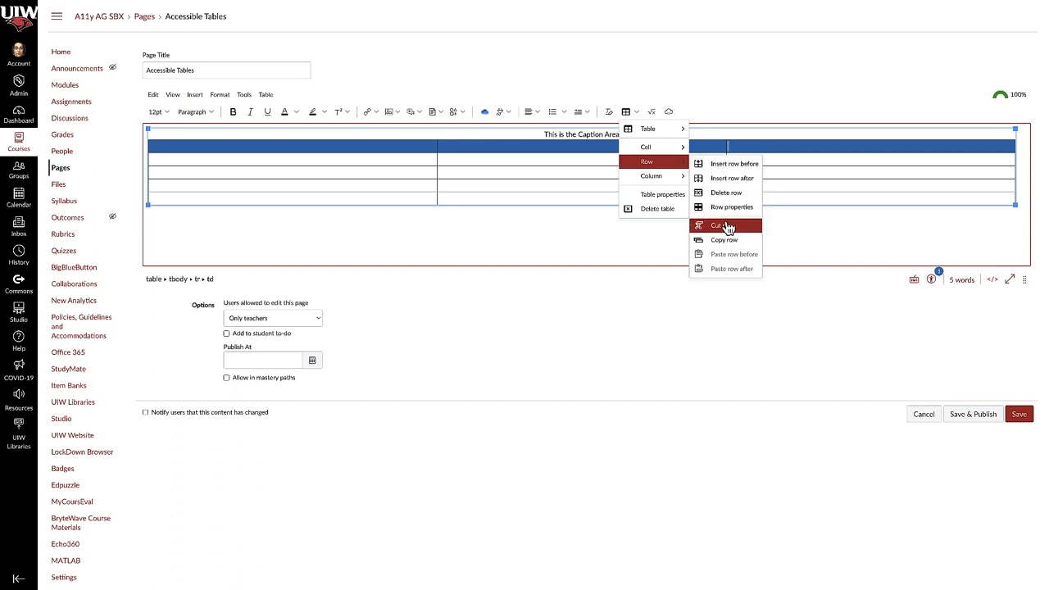
left_click(731, 207)
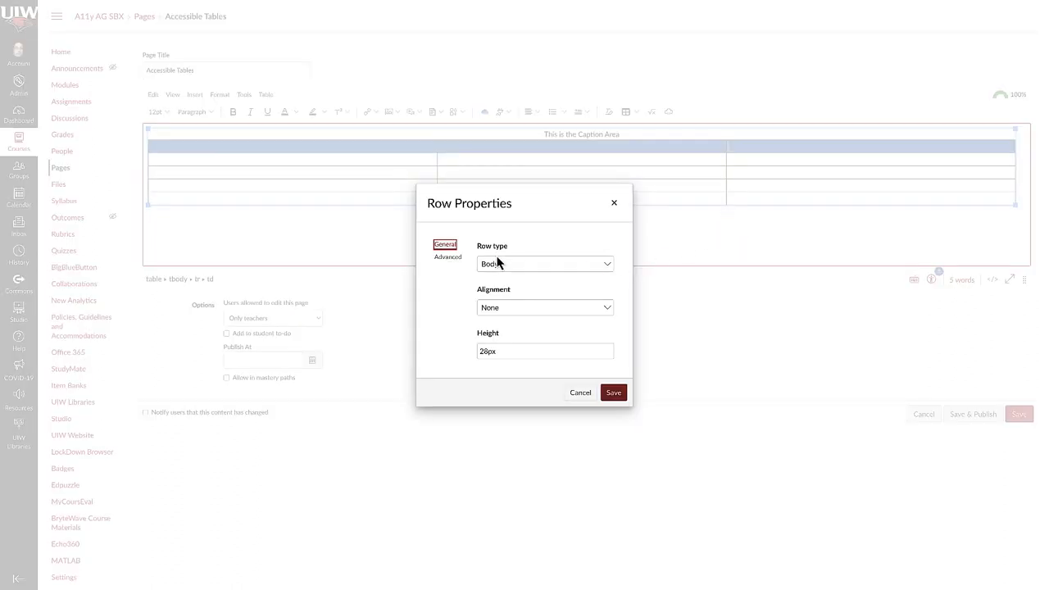
mouse_move(508, 270)
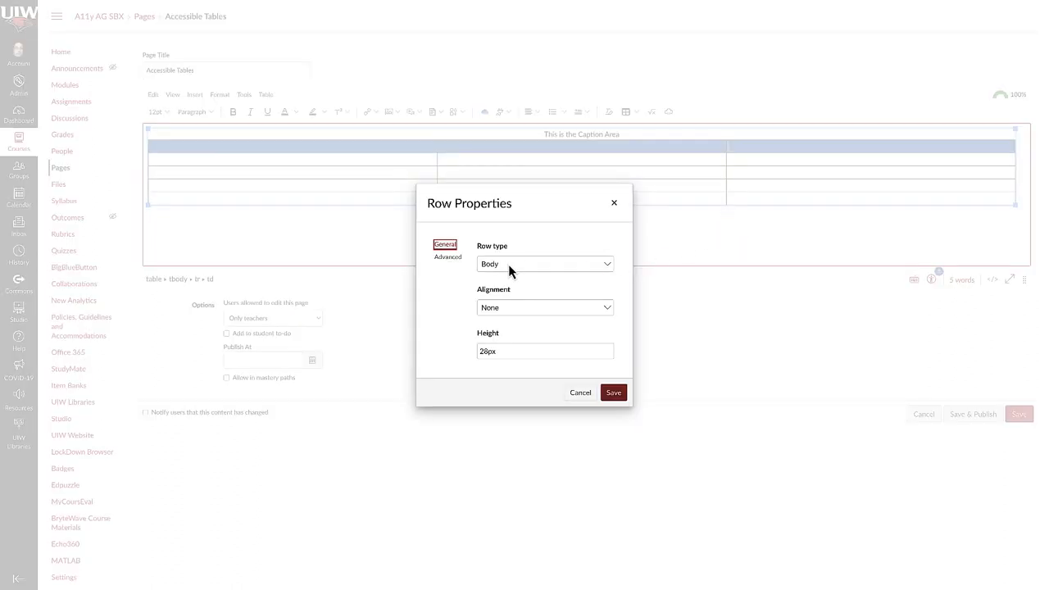
left_click(544, 262)
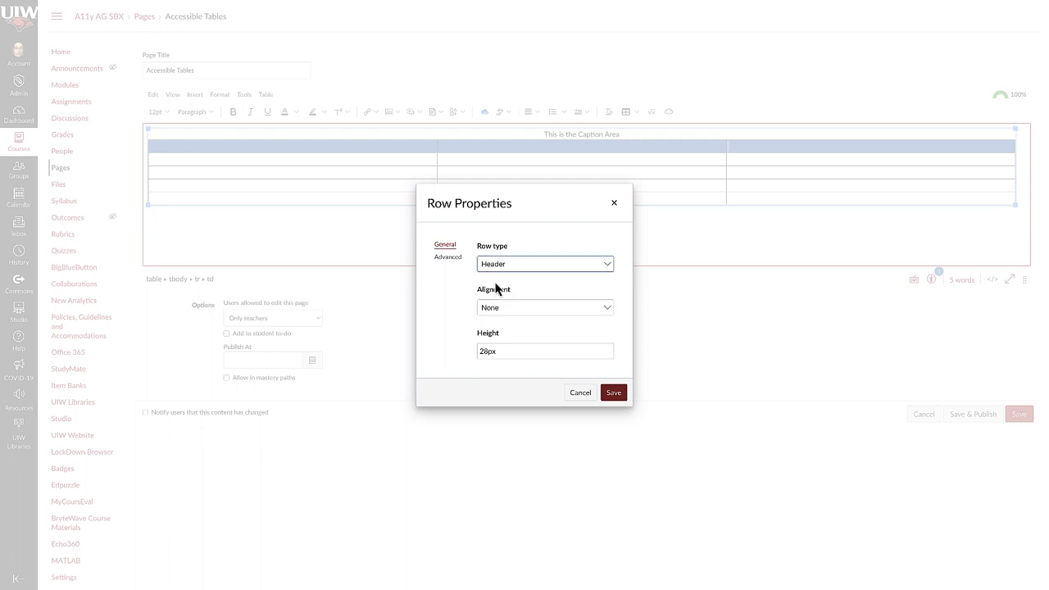
mouse_move(619, 381)
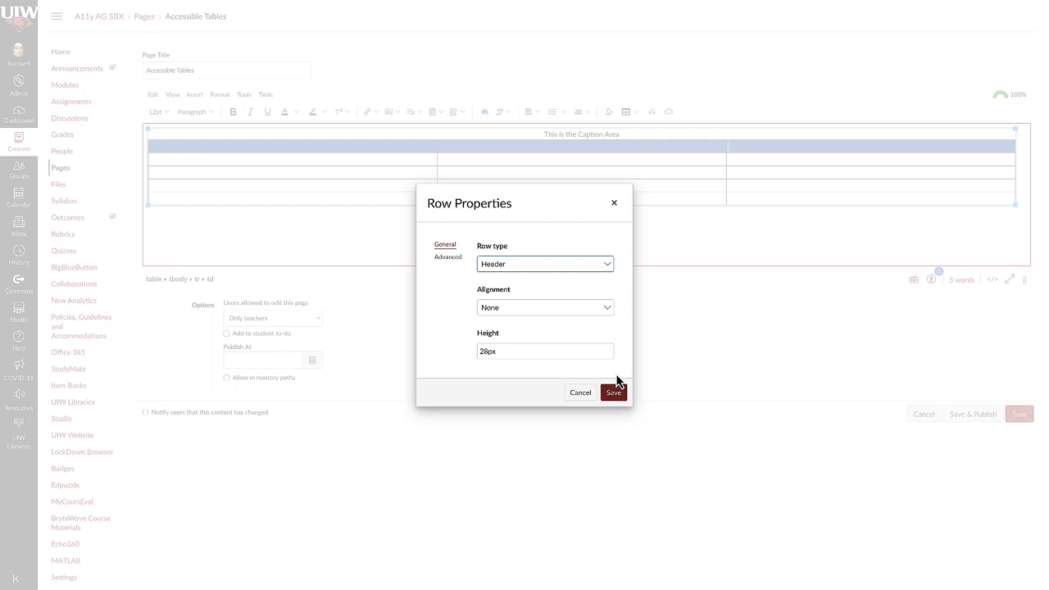
left_click(613, 392)
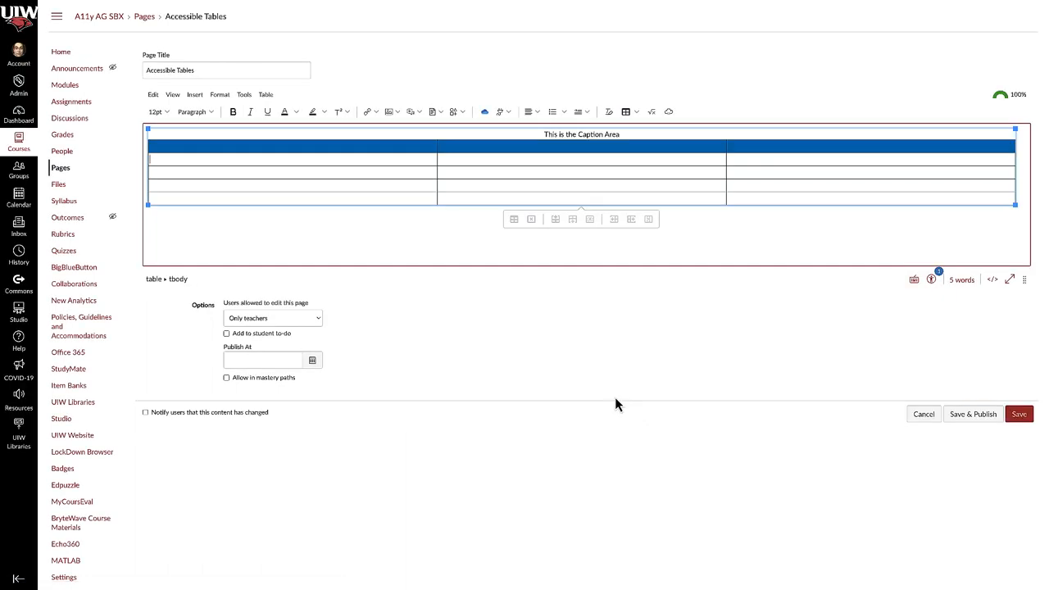